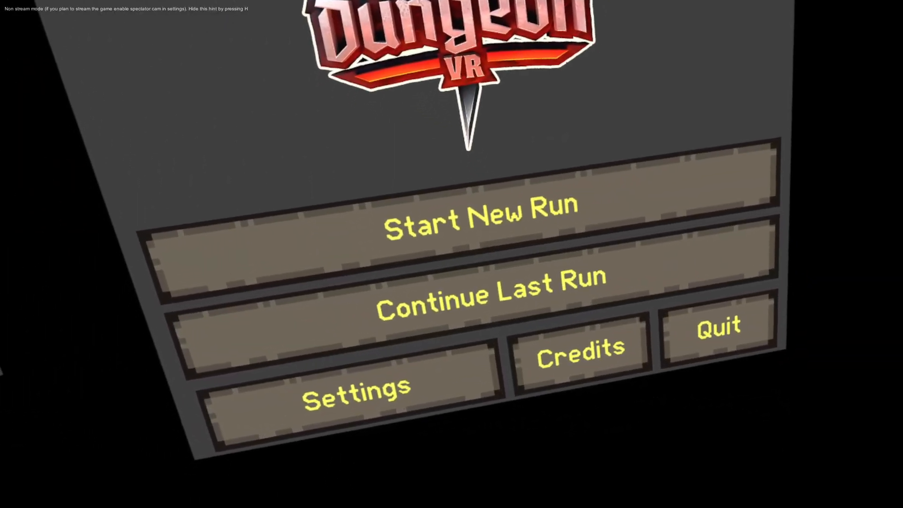
- Leave the Dungeon VR title screen and enter the dim stone dungeon room with crates
left_click(480, 221)
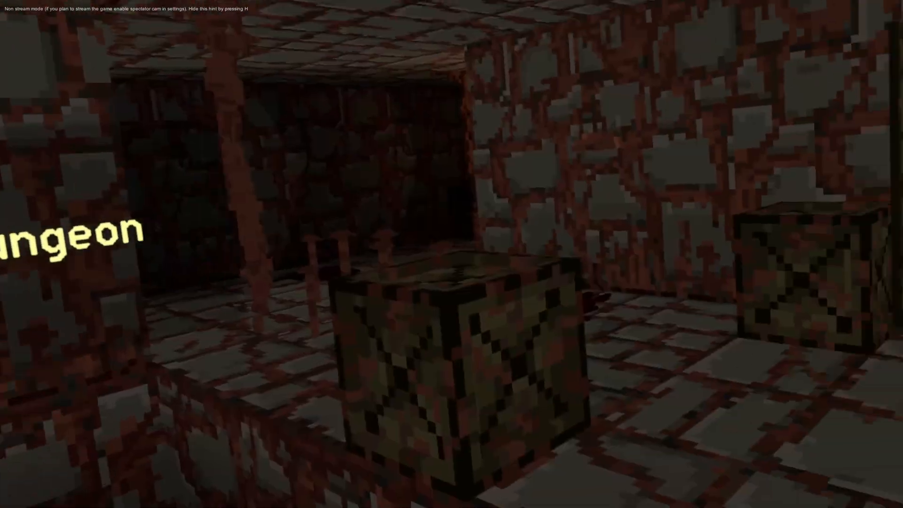
mouse_move(452, 254)
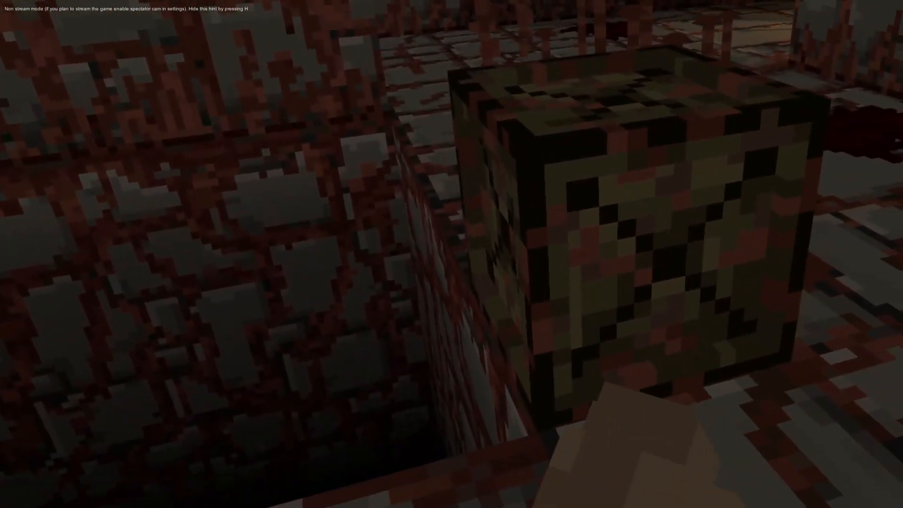
mouse_move(452, 254)
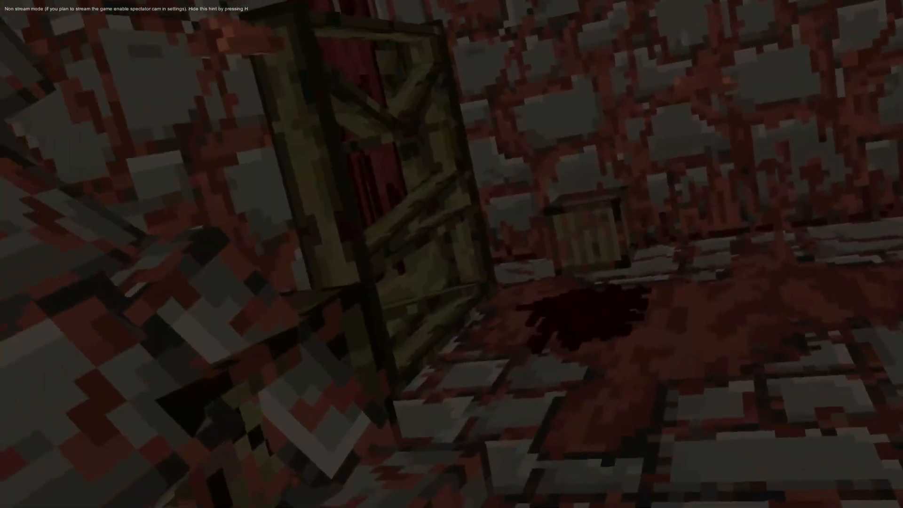
mouse_move(452, 254)
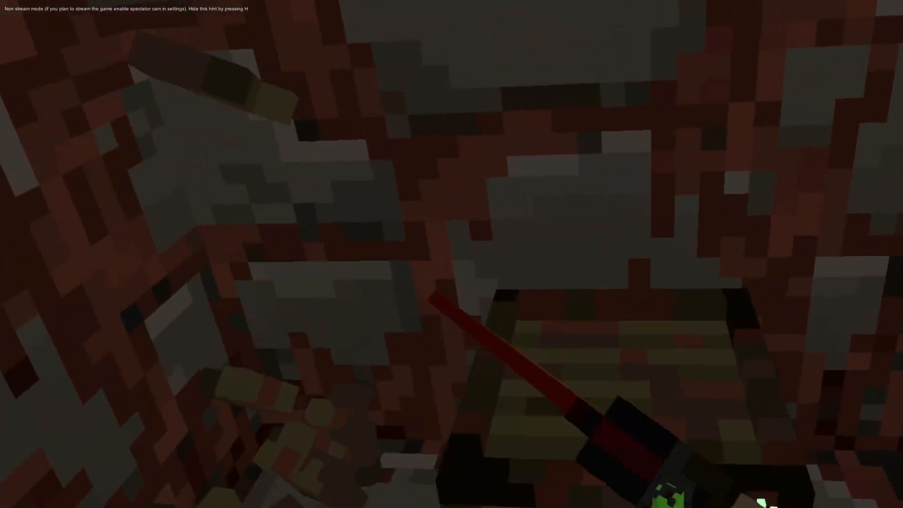
mouse_move(452, 254)
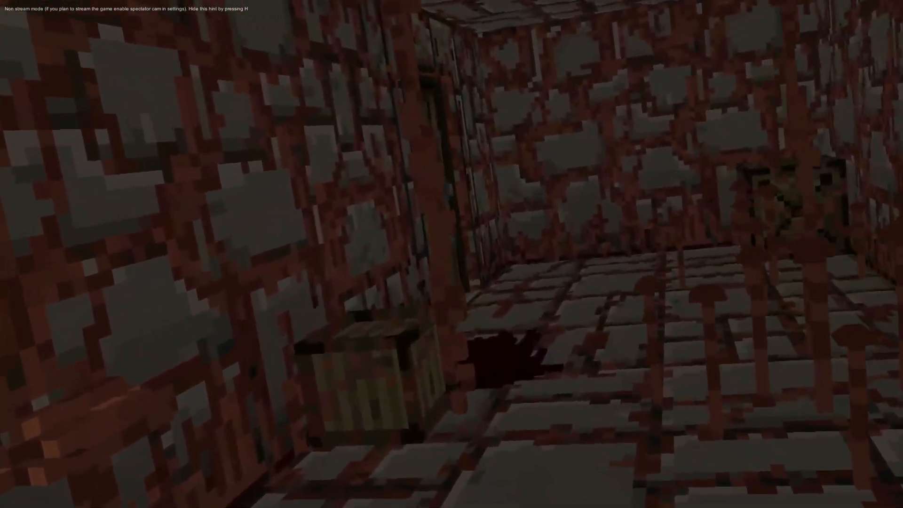
mouse_move(452, 254)
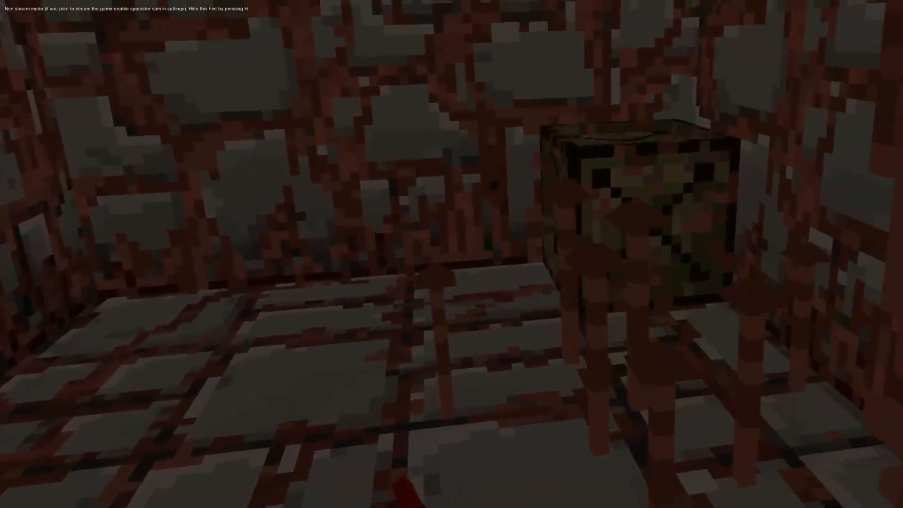
mouse_move(452, 254)
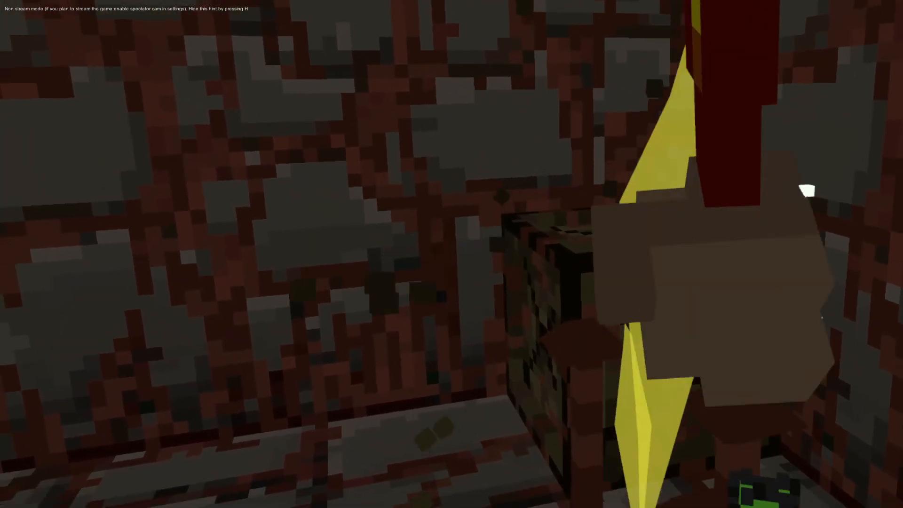
mouse_move(452, 254)
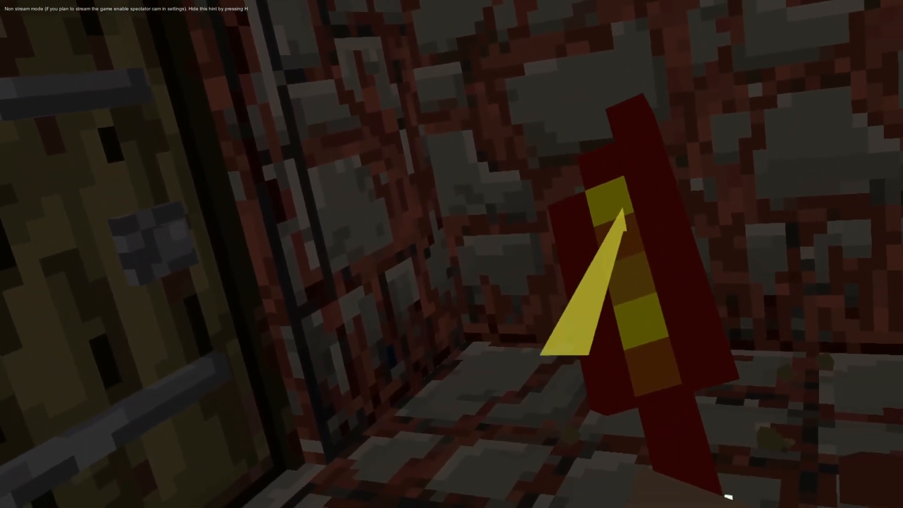
mouse_move(452, 254)
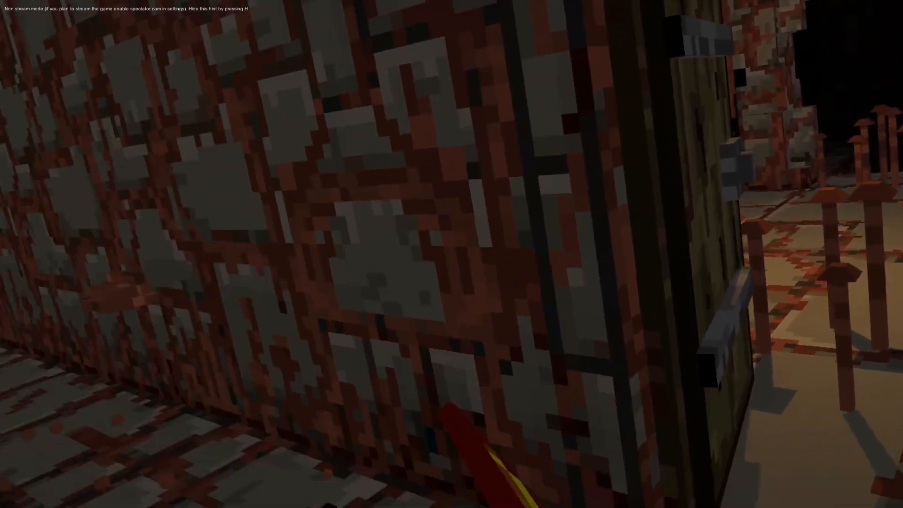
mouse_move(452, 254)
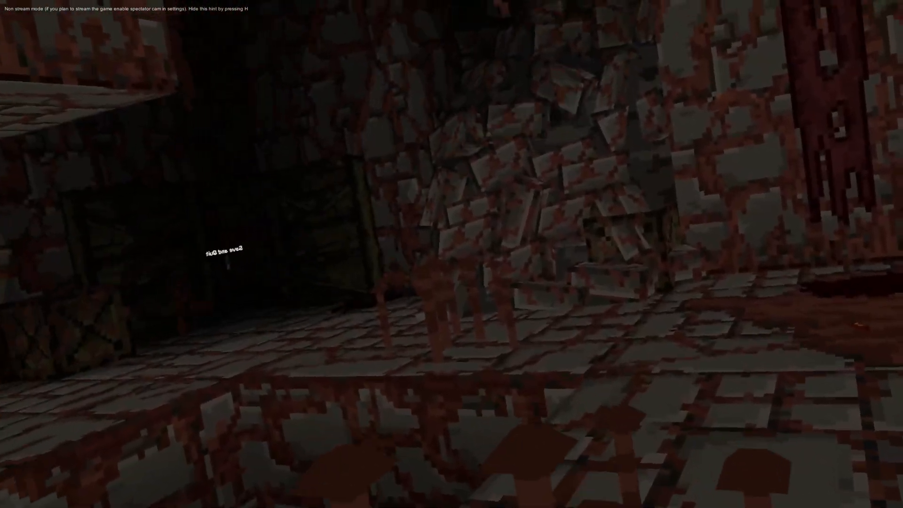
mouse_move(452, 254)
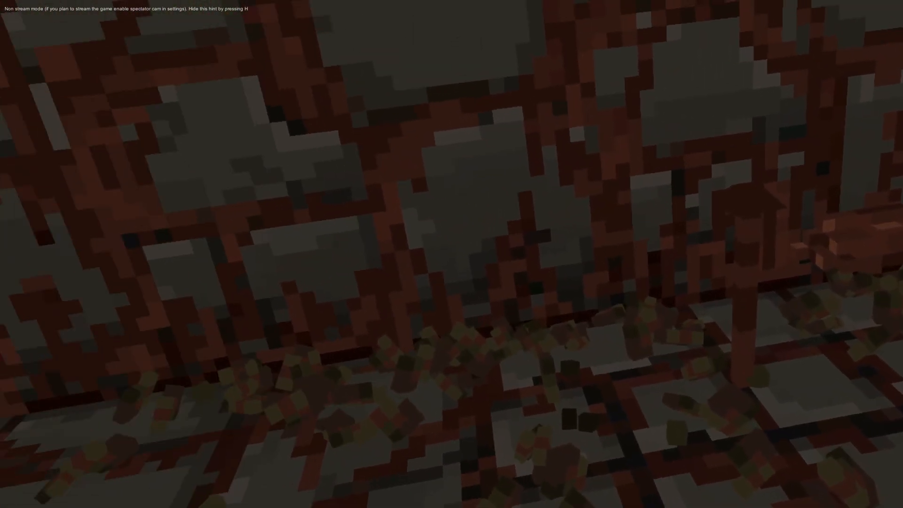
mouse_move(451, 254)
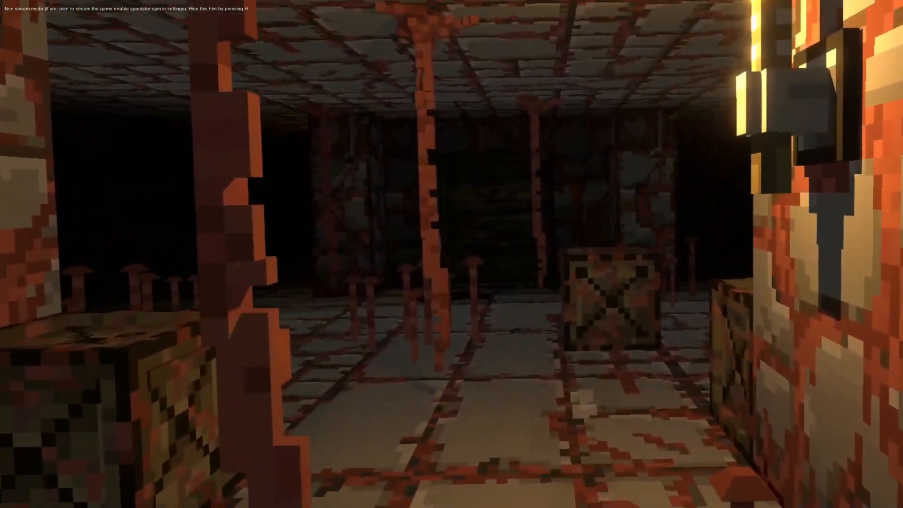
mouse_move(451, 254)
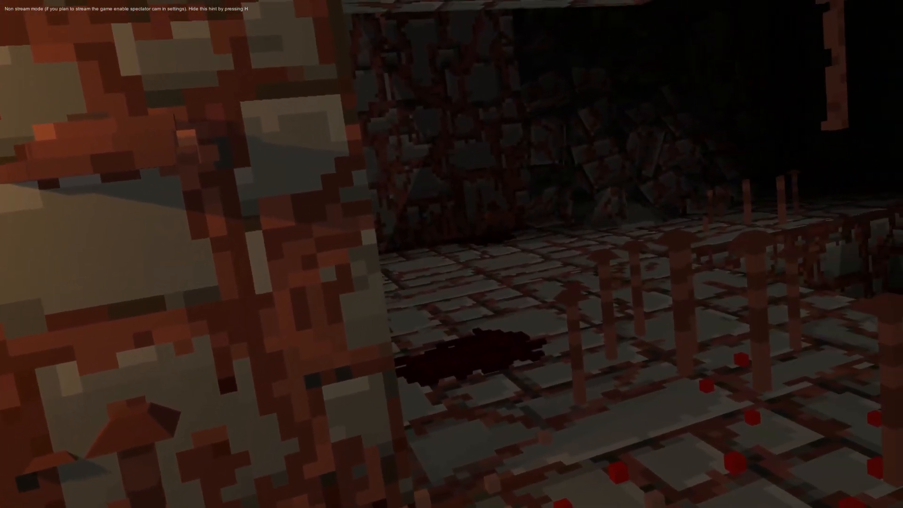
mouse_move(451, 254)
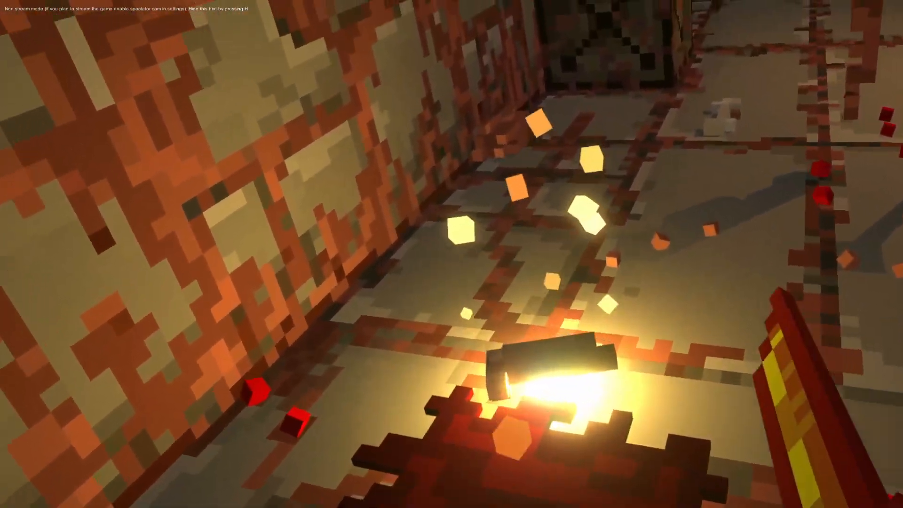
mouse_move(452, 254)
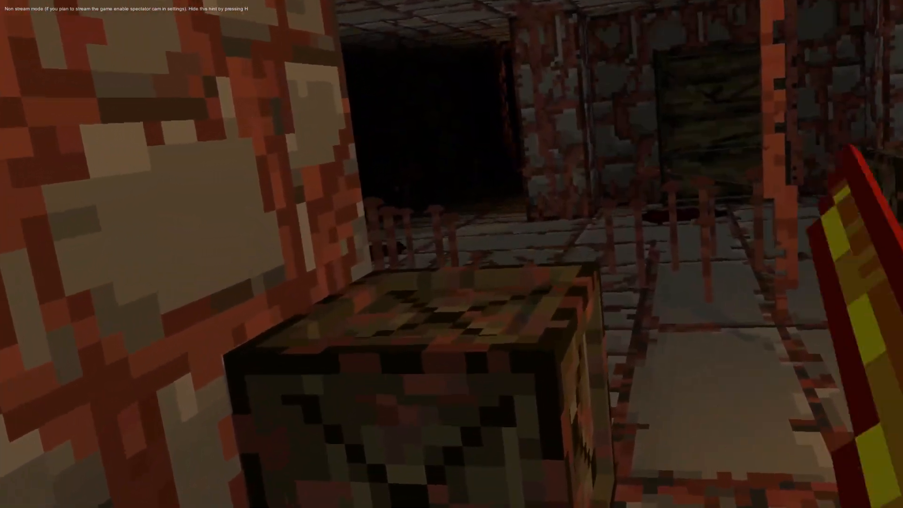
mouse_move(452, 254)
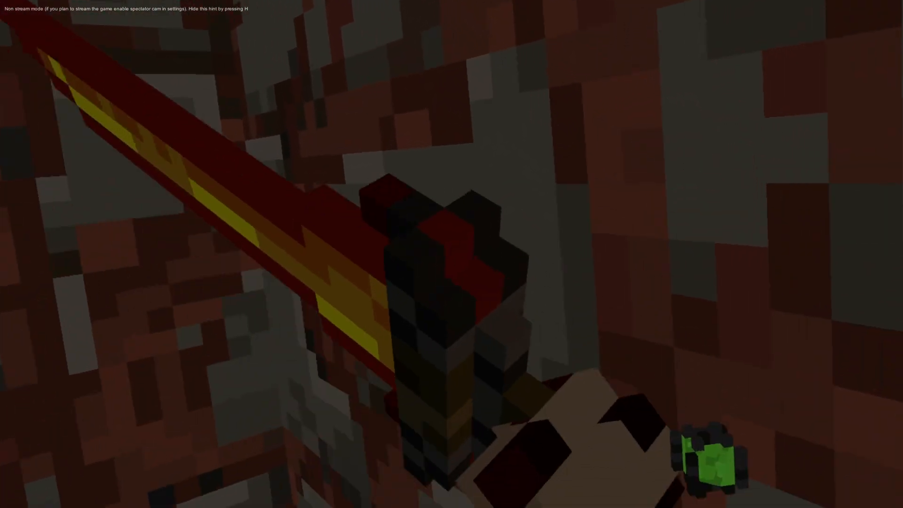
mouse_move(452, 254)
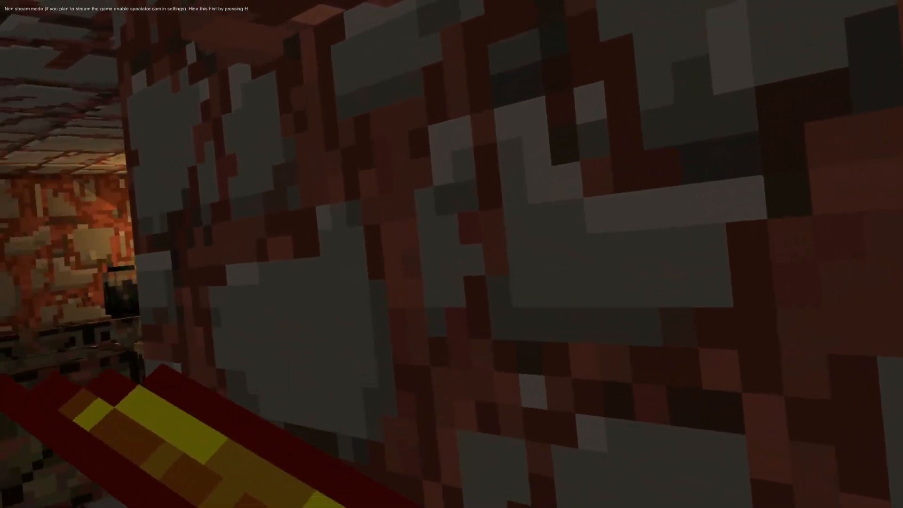
mouse_move(451, 254)
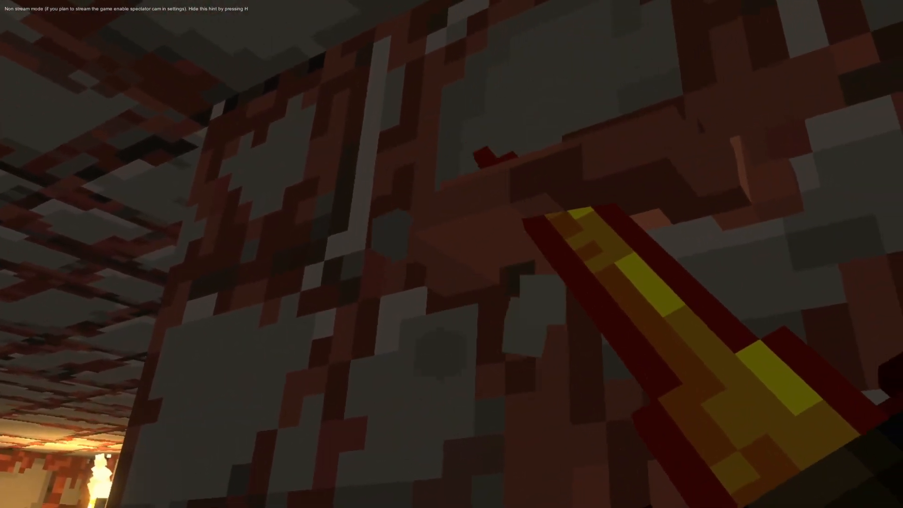
mouse_move(452, 254)
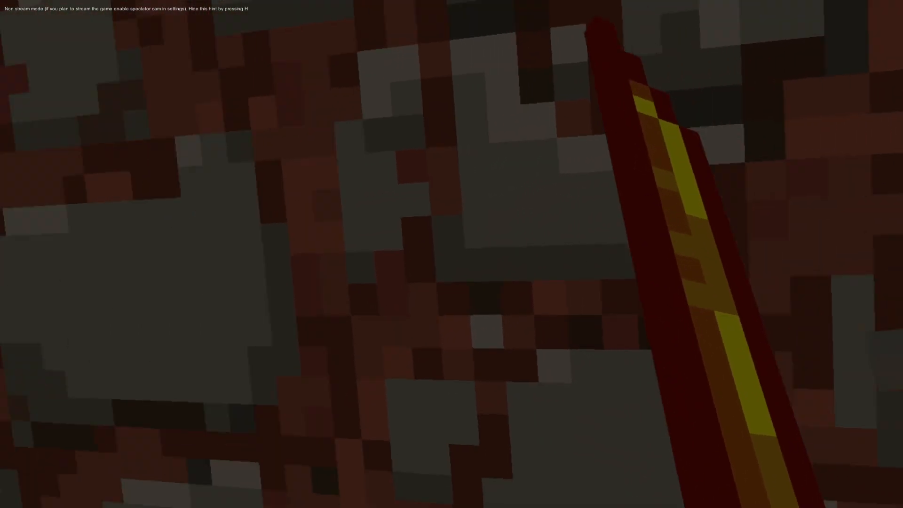
mouse_move(451, 254)
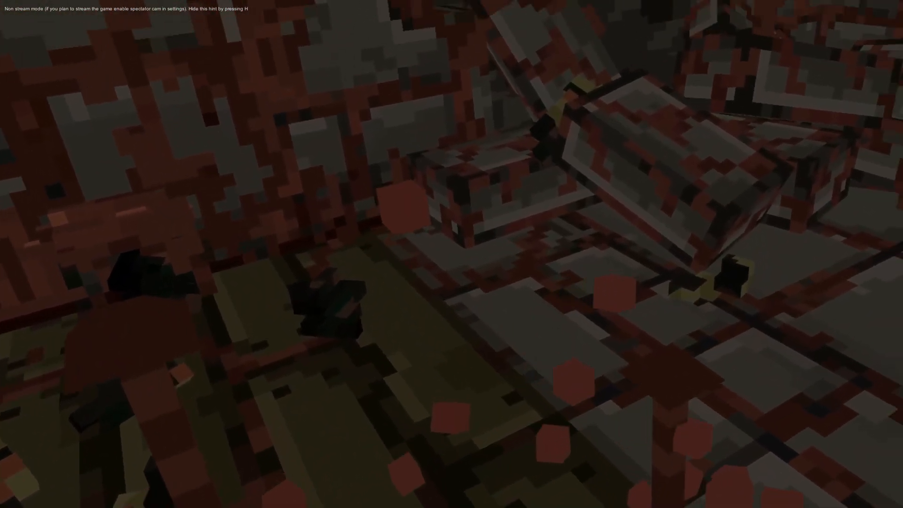
mouse_move(451, 254)
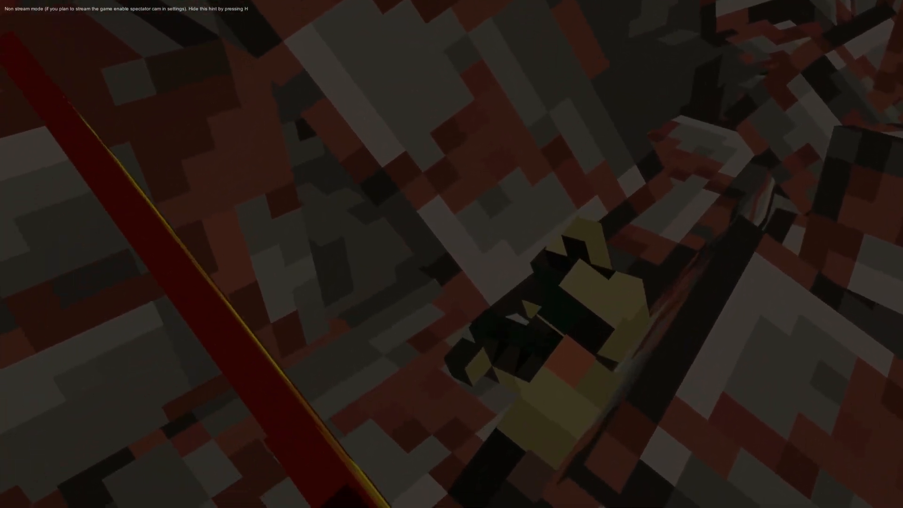
mouse_move(452, 255)
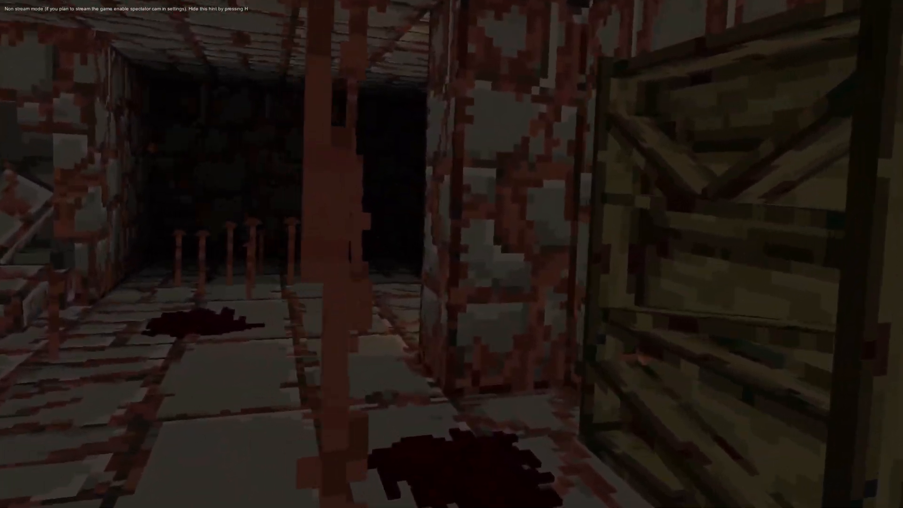
mouse_move(452, 254)
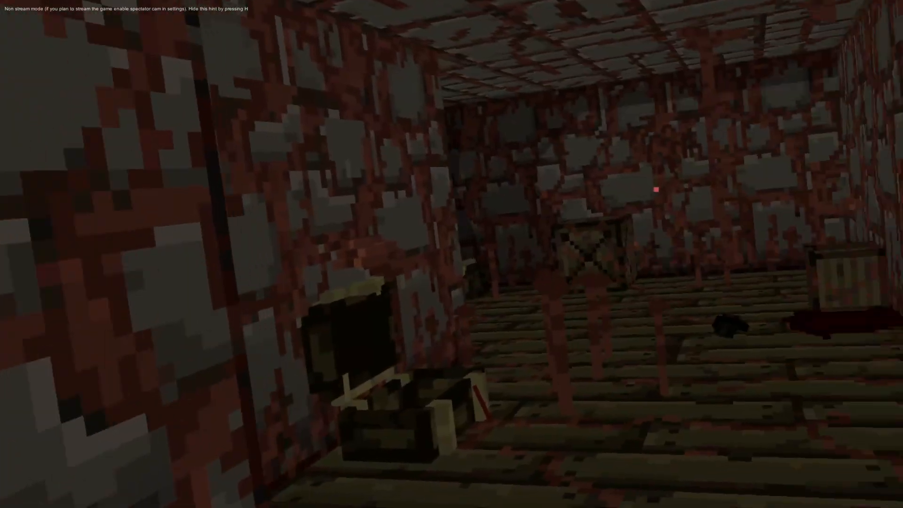
mouse_move(451, 254)
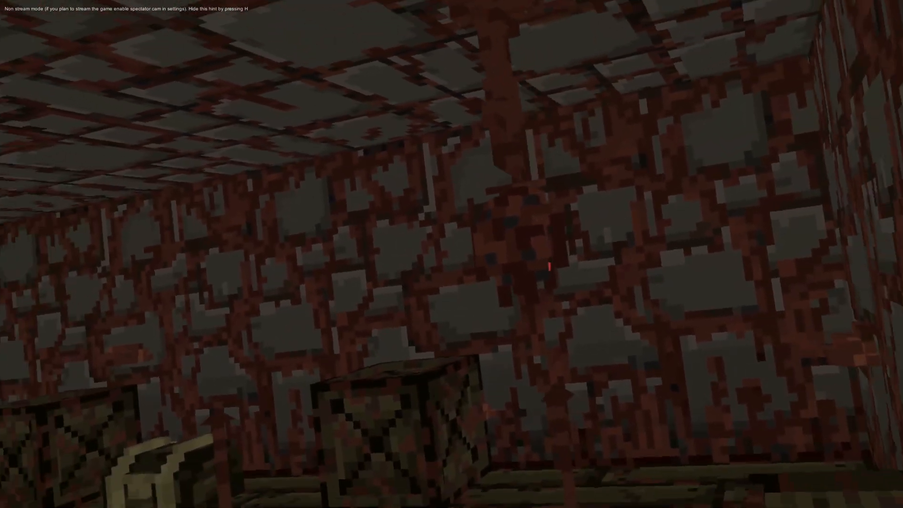
mouse_move(452, 255)
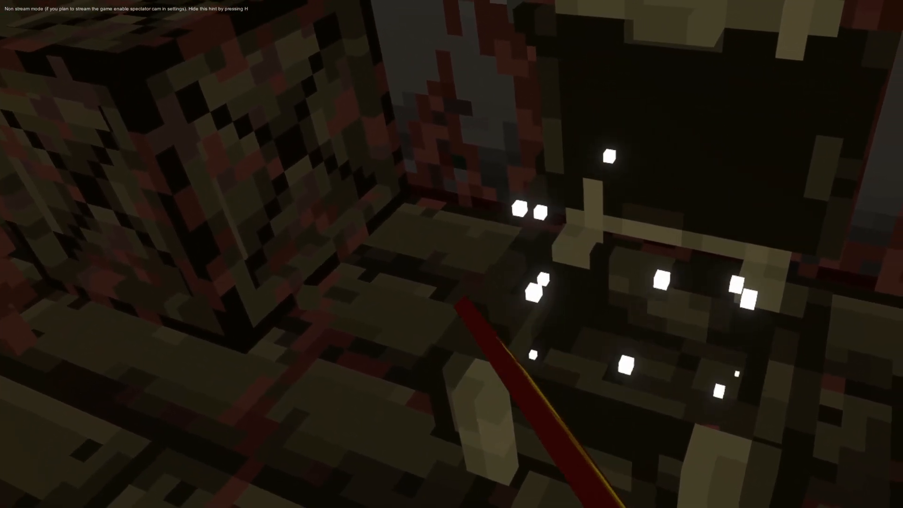
mouse_move(451, 255)
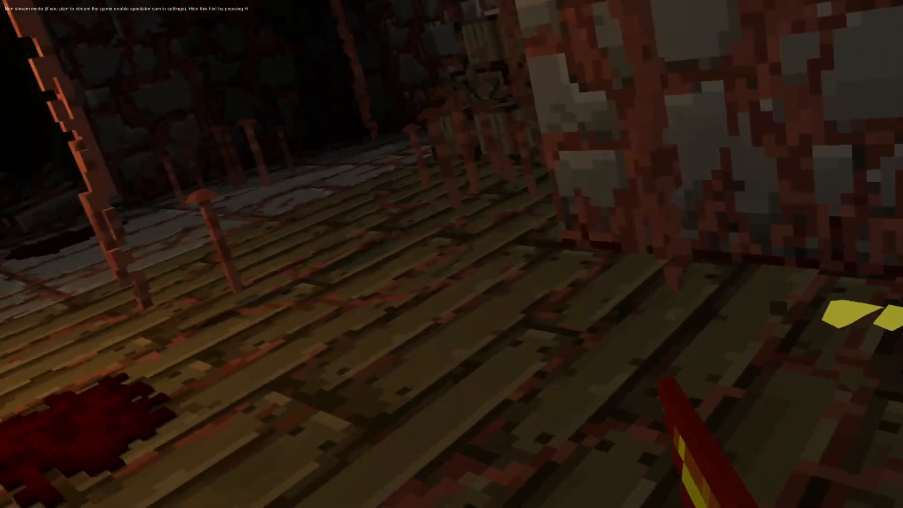
mouse_move(451, 254)
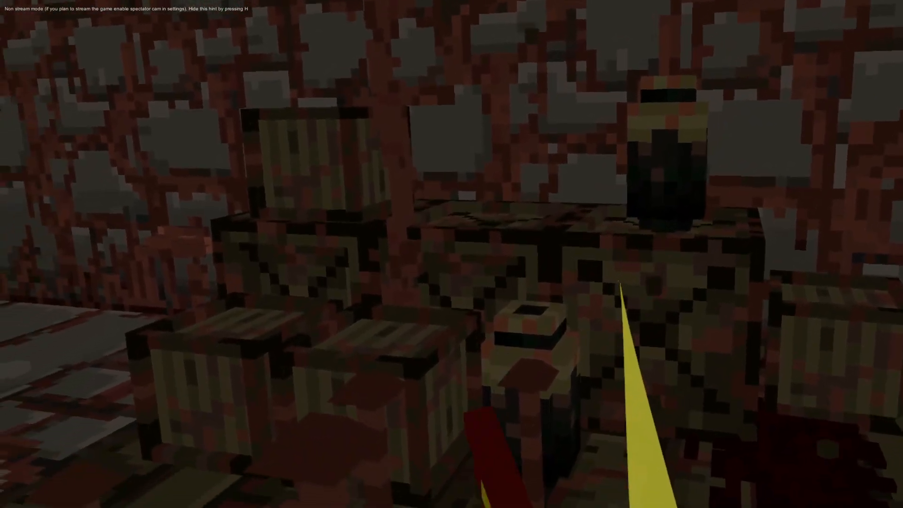
mouse_move(452, 254)
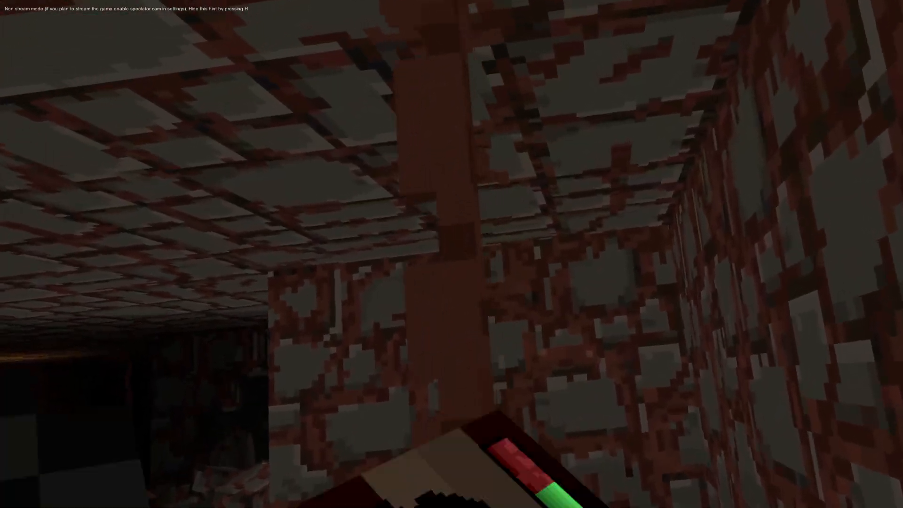
mouse_move(452, 254)
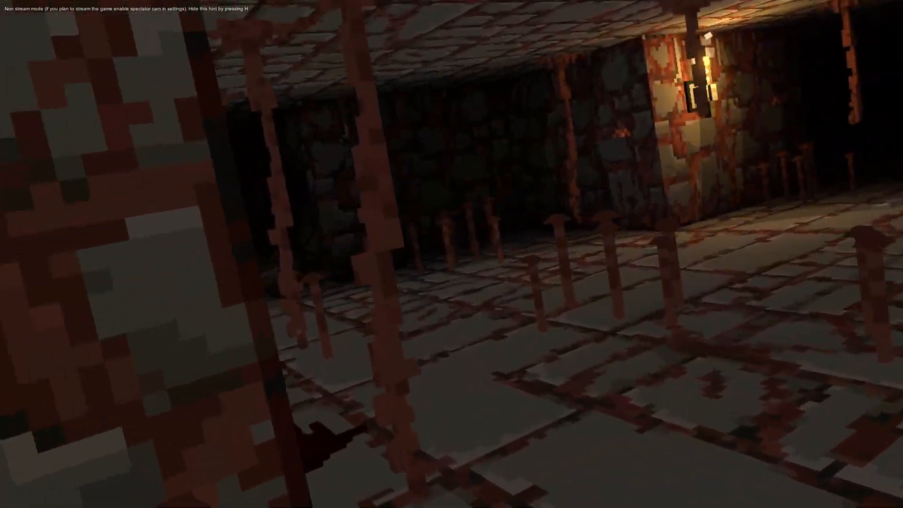
mouse_move(451, 254)
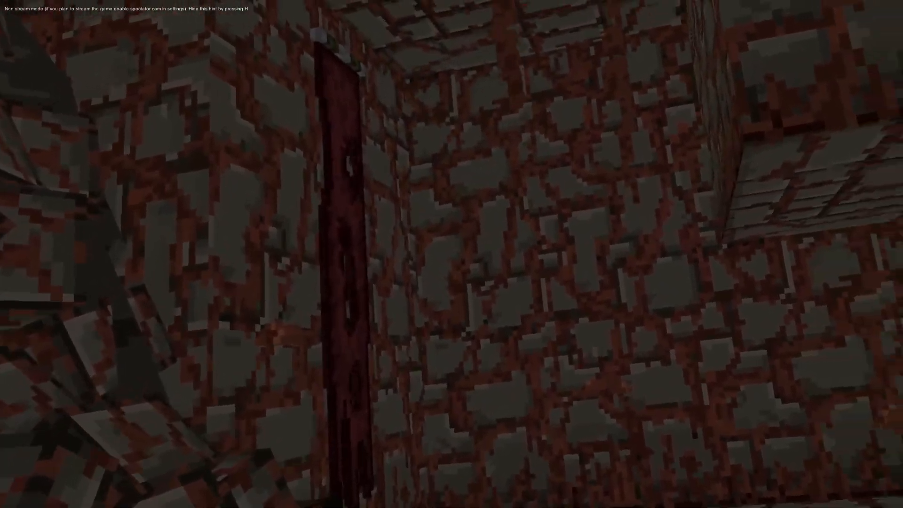
mouse_move(452, 254)
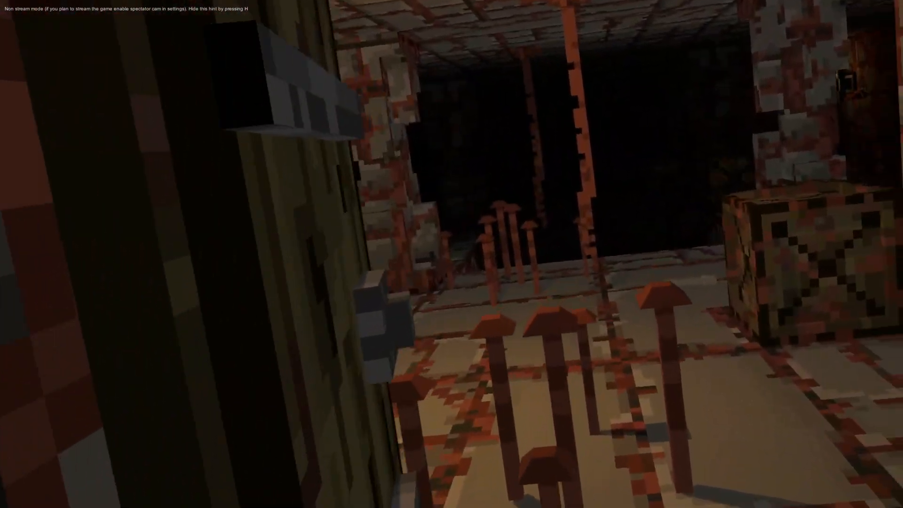
mouse_move(451, 254)
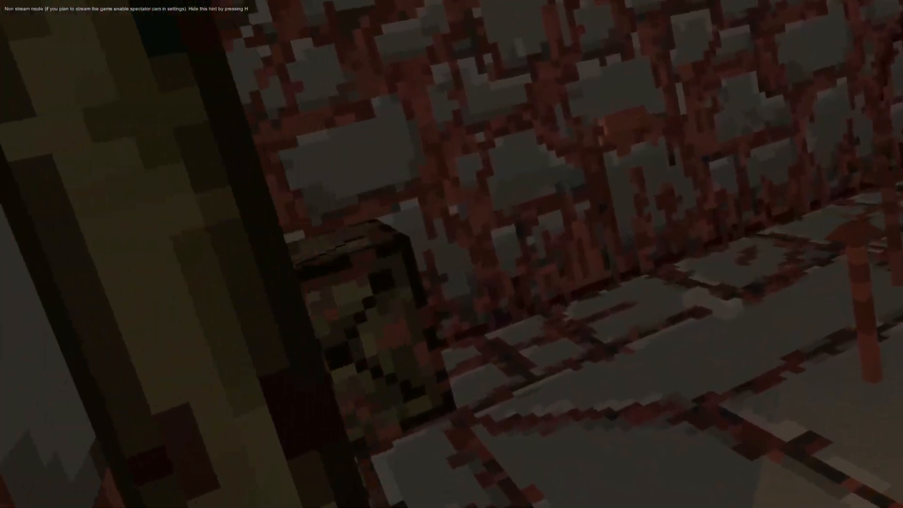